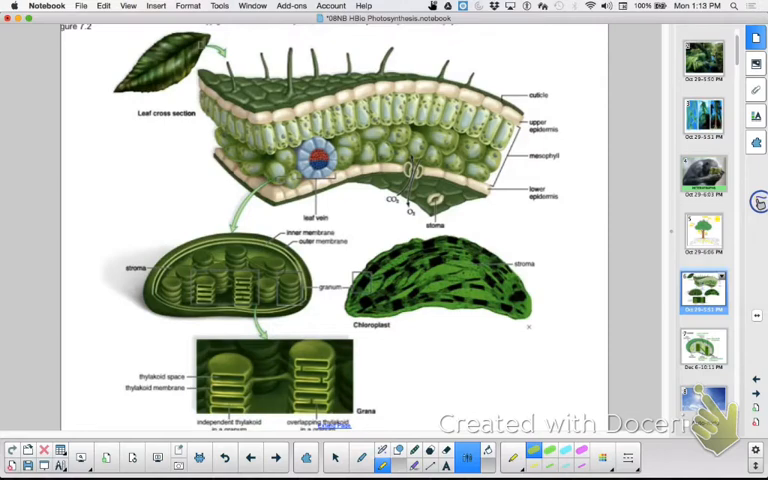
Draw a magnifier rectangle around the cutaway chloroplast to enlarge its membranes and granum
{"action": "left_click_drag", "start_coordinate": [215, 63], "coordinate": [420, 228]}
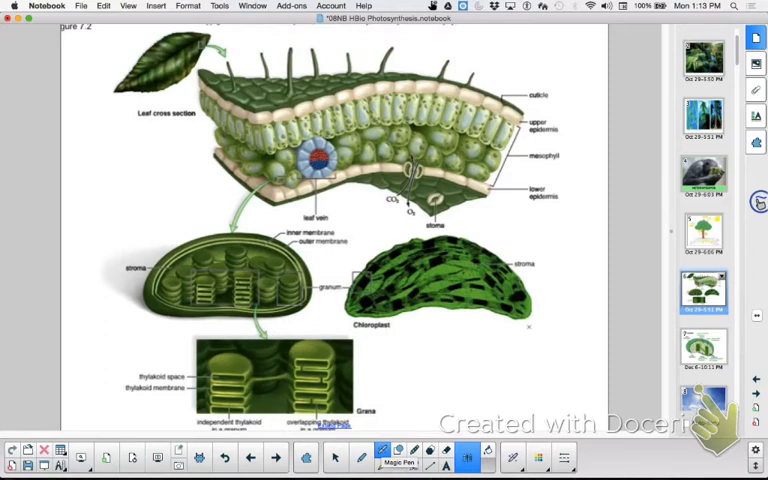
{"action": "left_click_drag", "start_coordinate": [133, 235], "coordinate": [355, 340]}
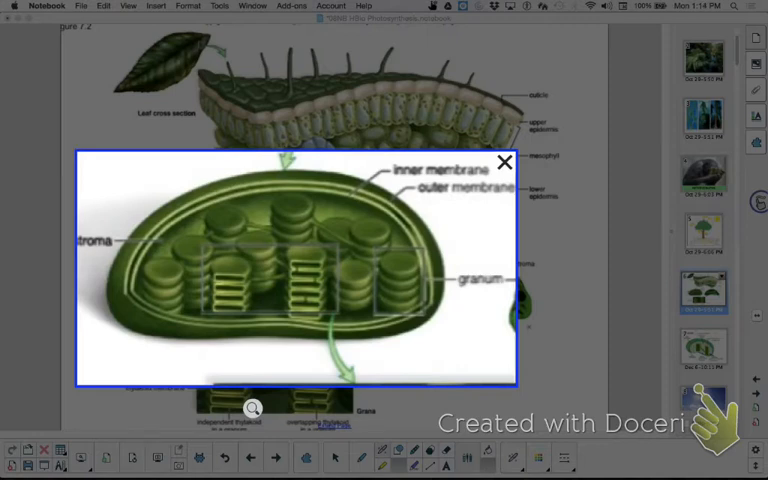
Move the magnifier onto the chloroplast micrograph showing the stroma label
{"action": "left_click", "coordinate": [504, 162]}
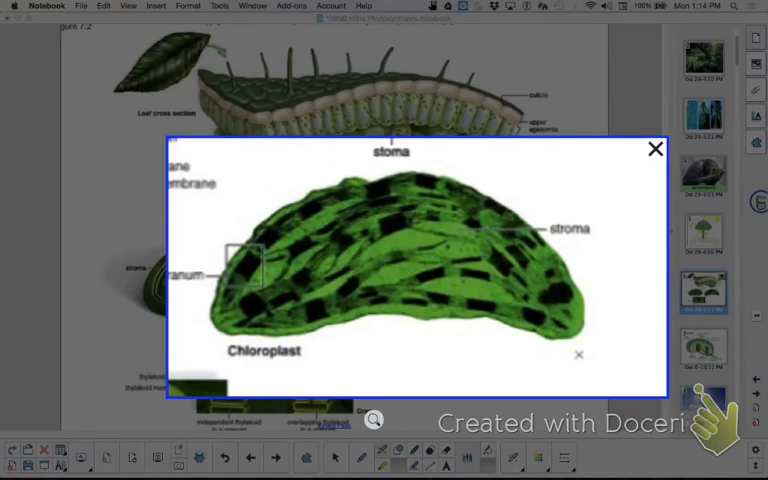
Magnify the thylakoid stacks image, then close the magnifier to show the full page
{"action": "left_click", "coordinate": [655, 149]}
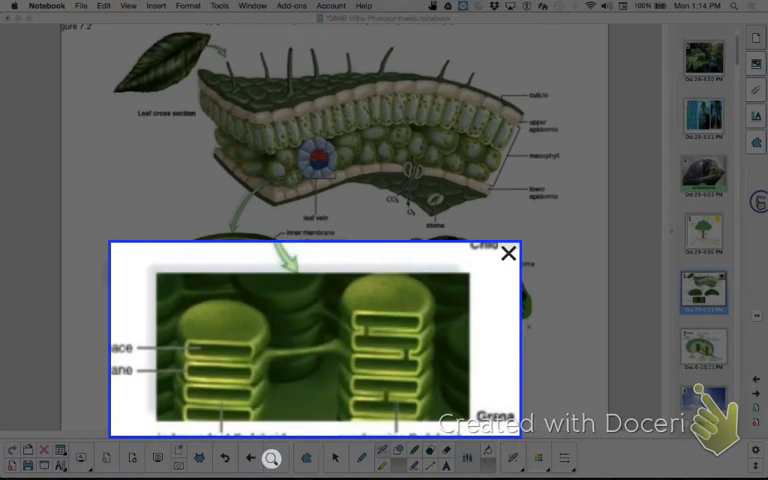
{"action": "left_click", "coordinate": [507, 252]}
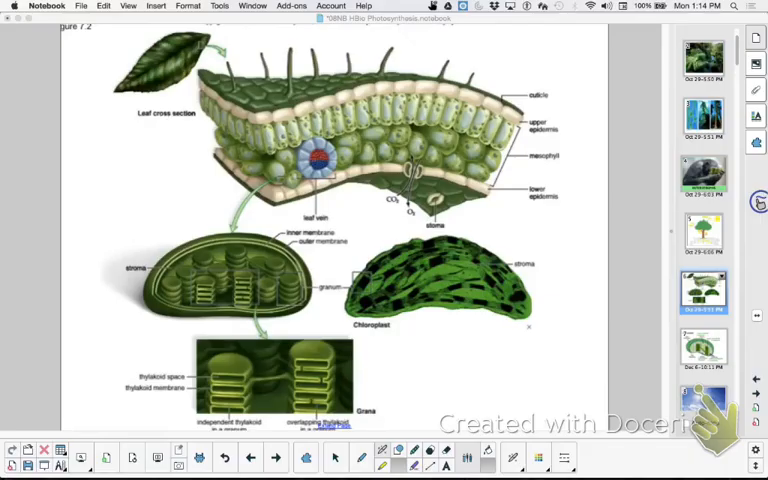